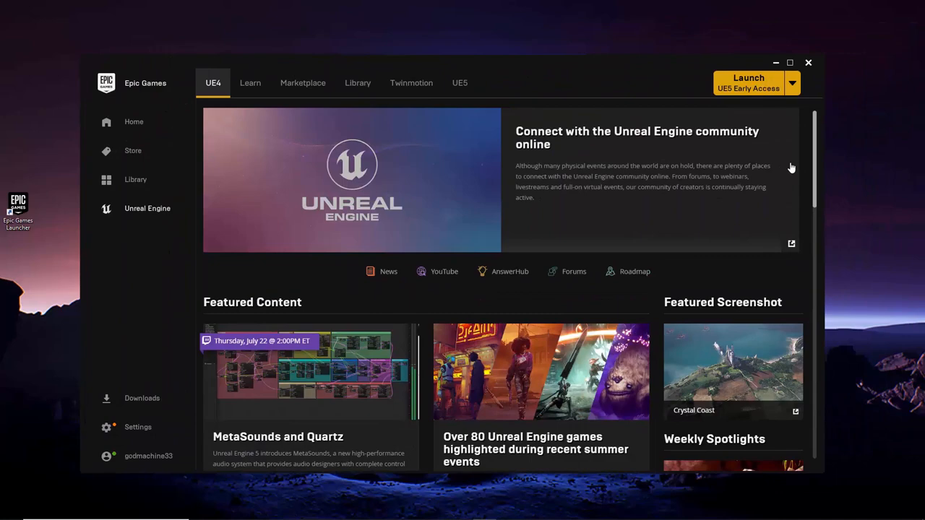
- Launch Unreal Engine 4 from the Epic Games Launcher to reach the project browser
left_click(748, 82)
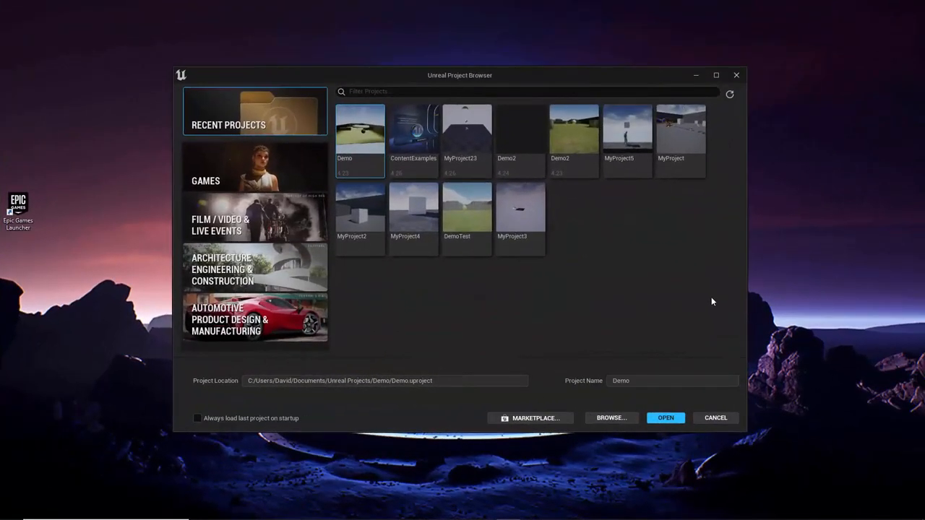
mouse_move(457, 314)
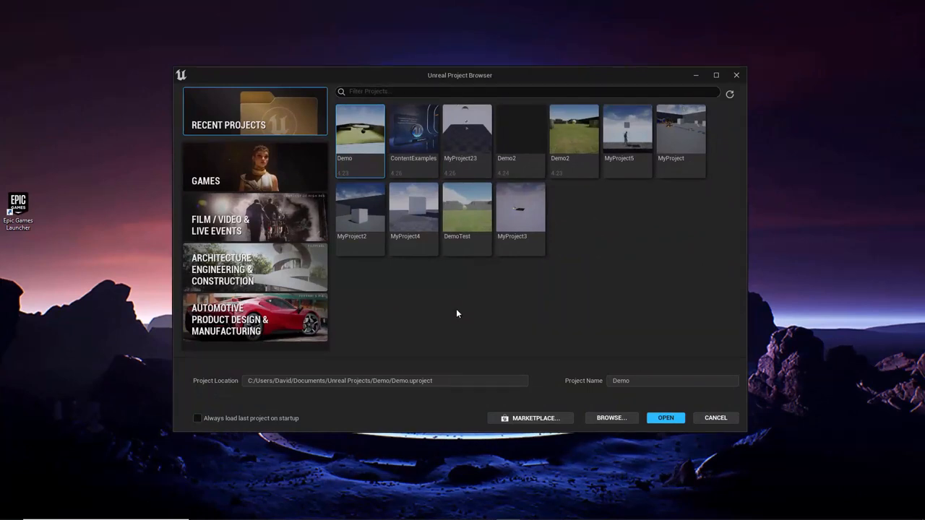
mouse_move(438, 313)
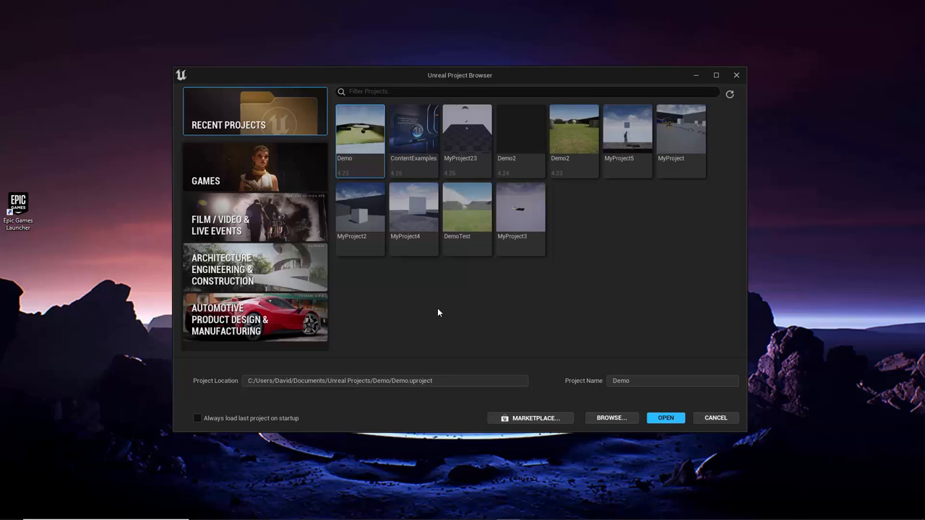
mouse_move(404, 249)
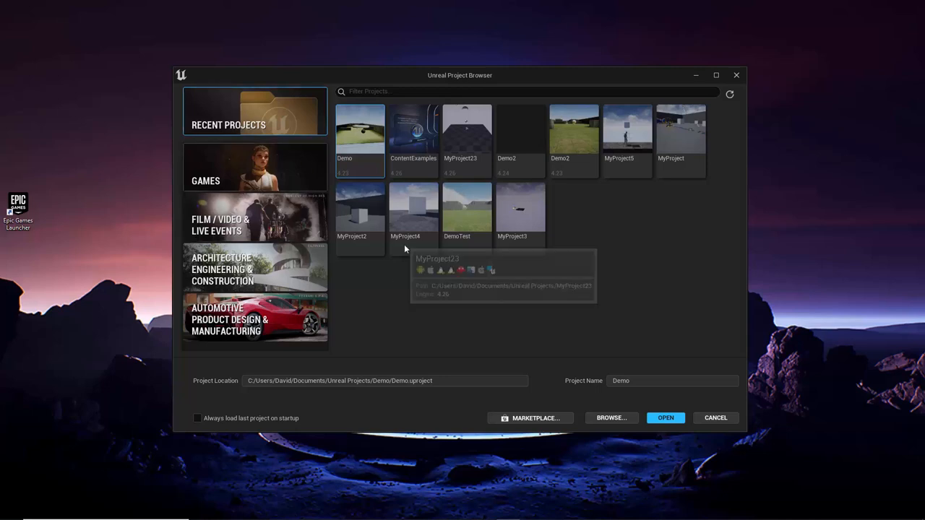
mouse_move(539, 304)
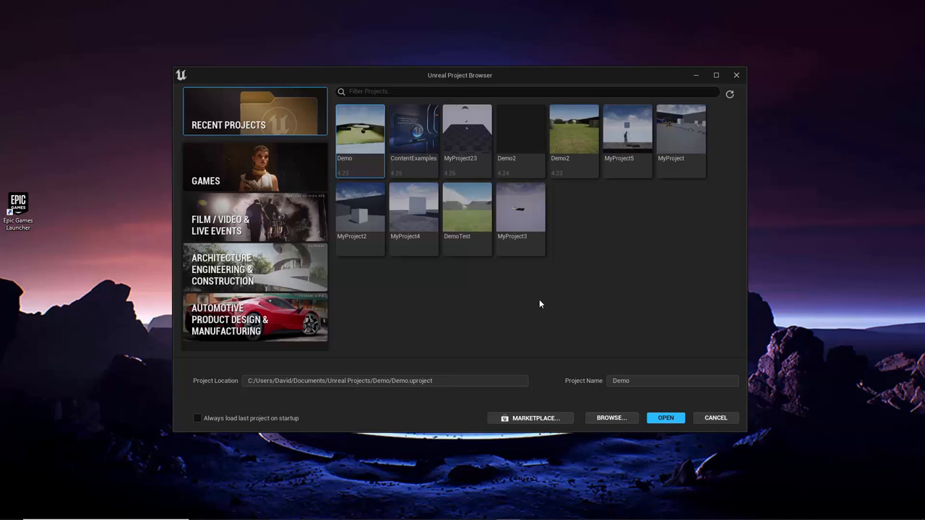
mouse_move(397, 149)
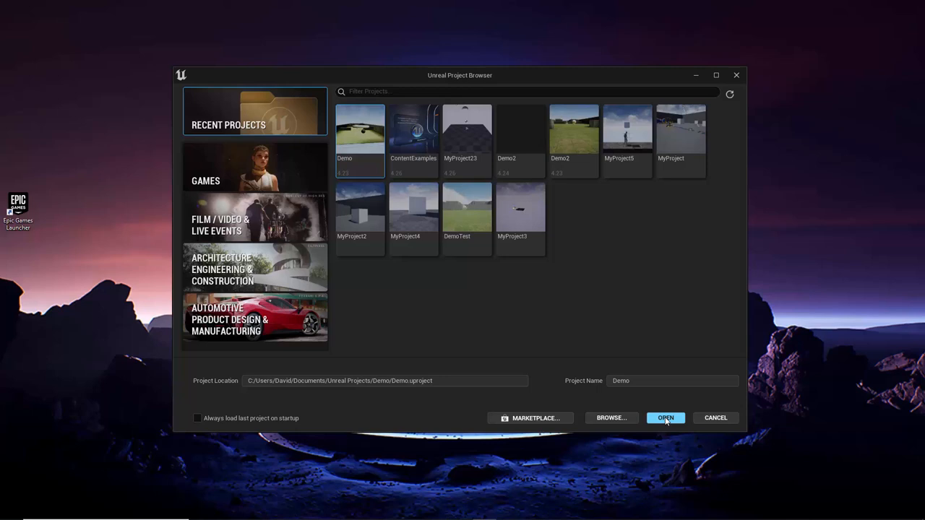
mouse_move(347, 90)
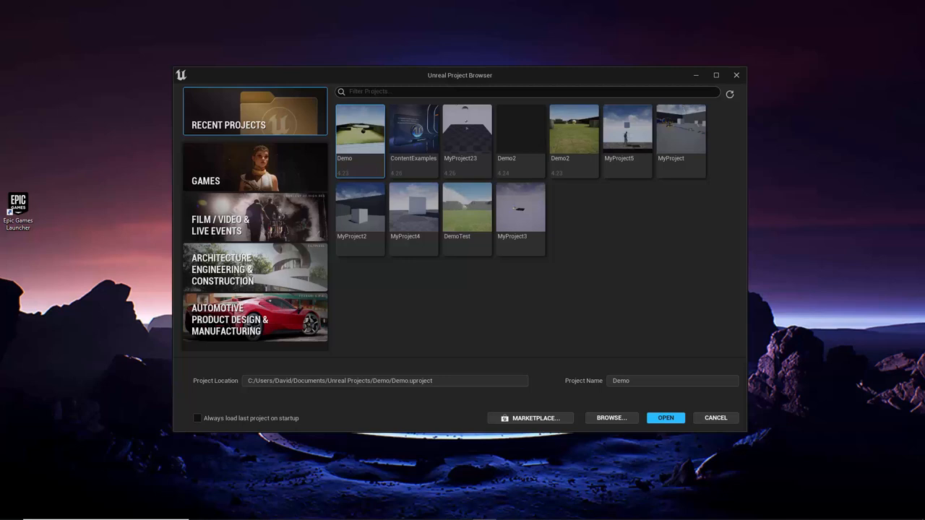
mouse_move(623, 430)
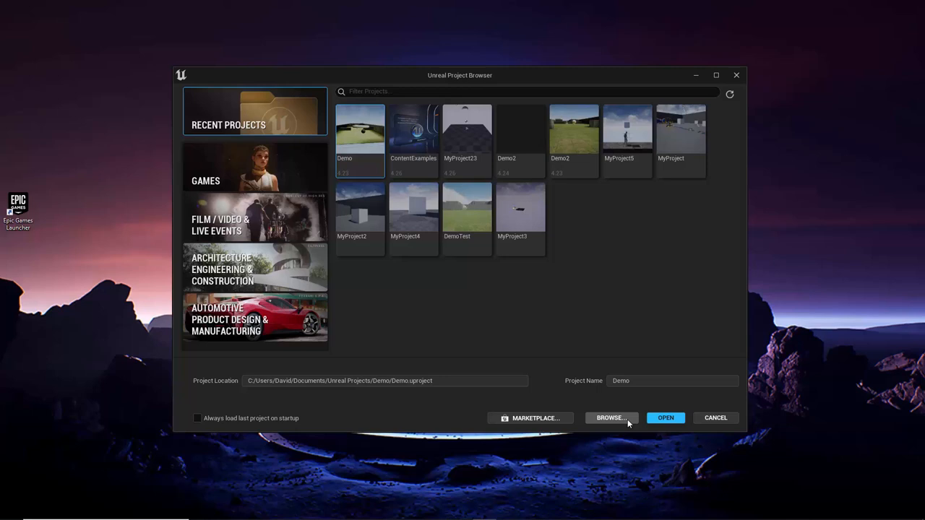
mouse_move(663, 306)
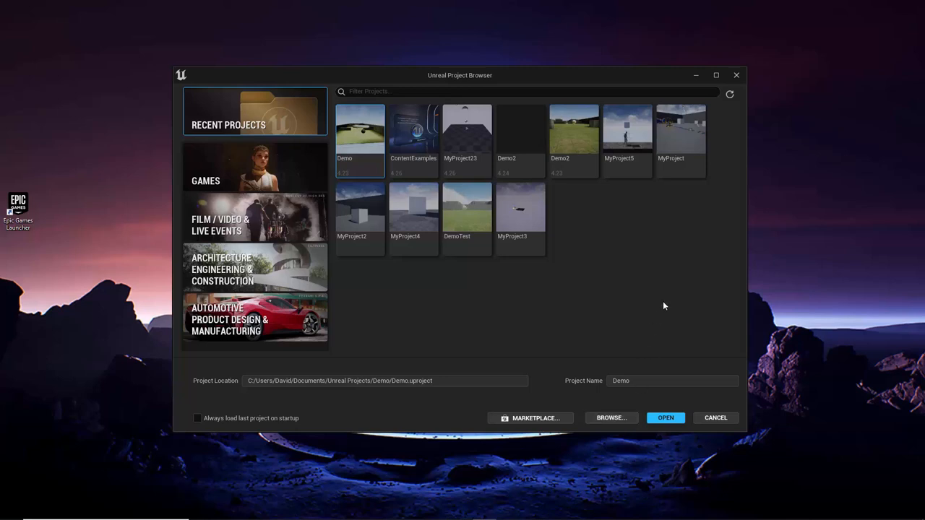
mouse_move(731, 95)
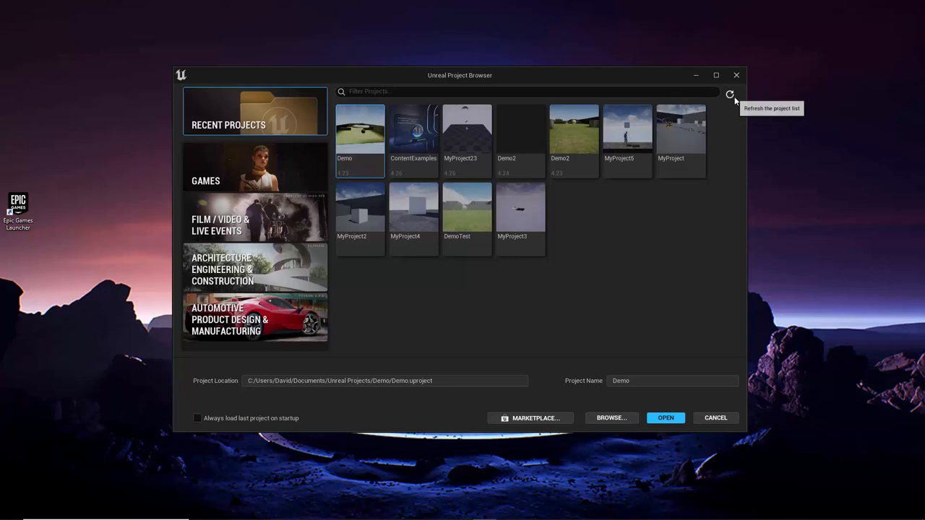
mouse_move(722, 126)
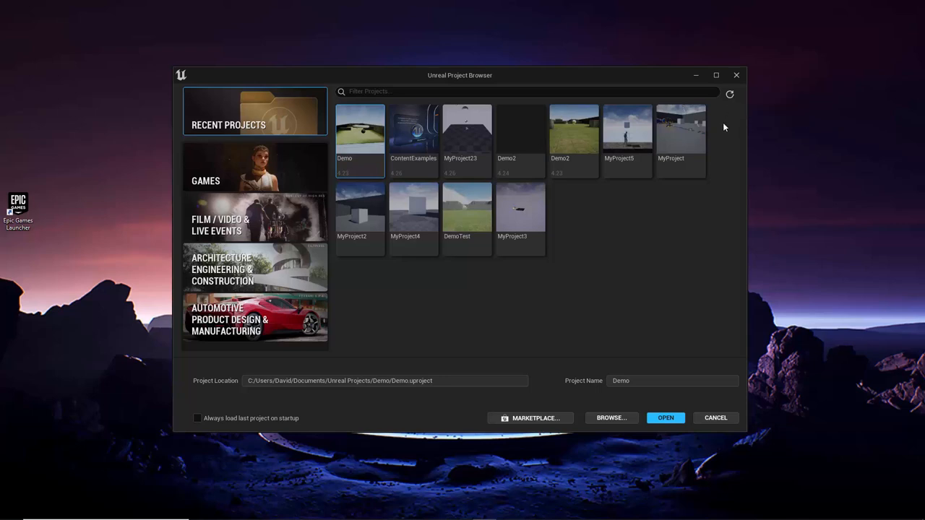
mouse_move(674, 195)
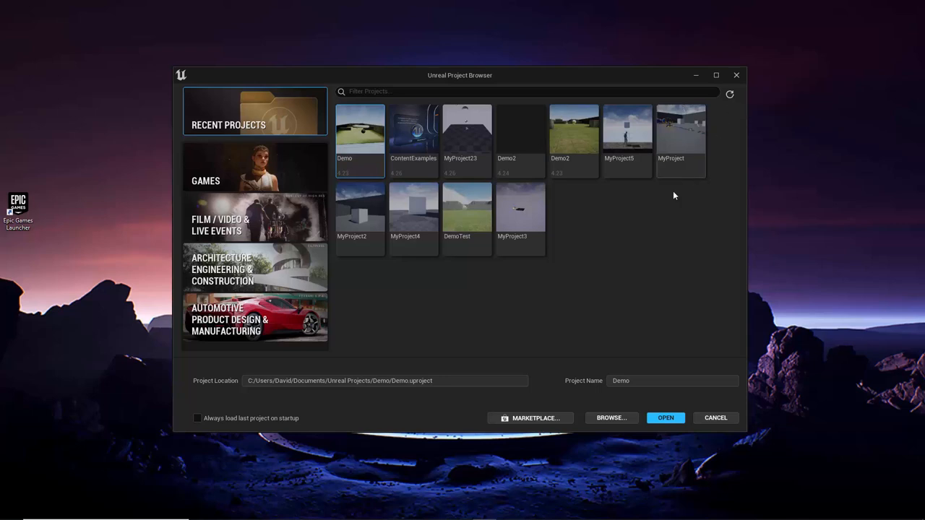
mouse_move(531, 418)
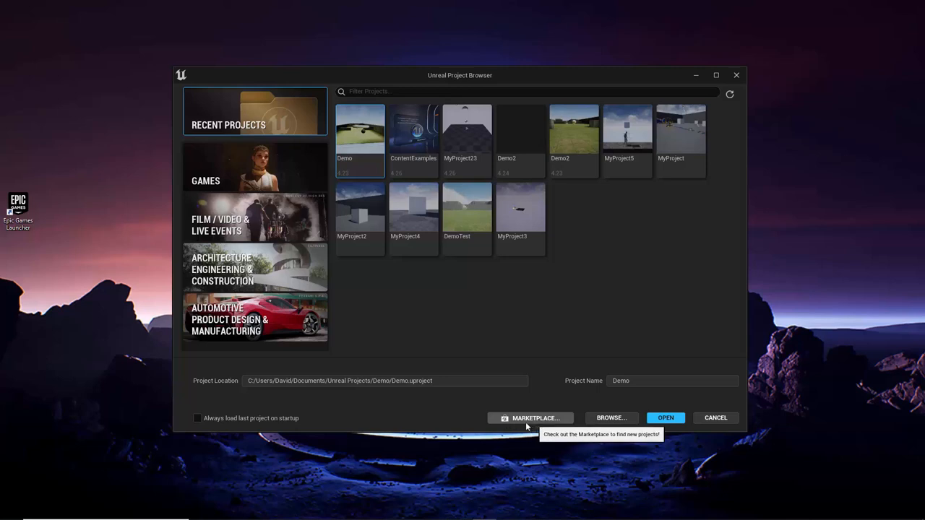
mouse_move(527, 431)
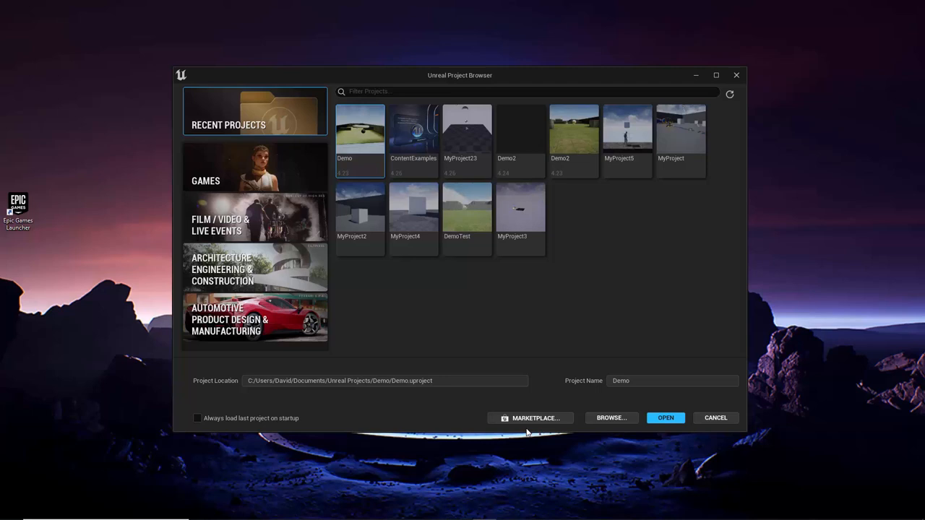
mouse_move(223, 433)
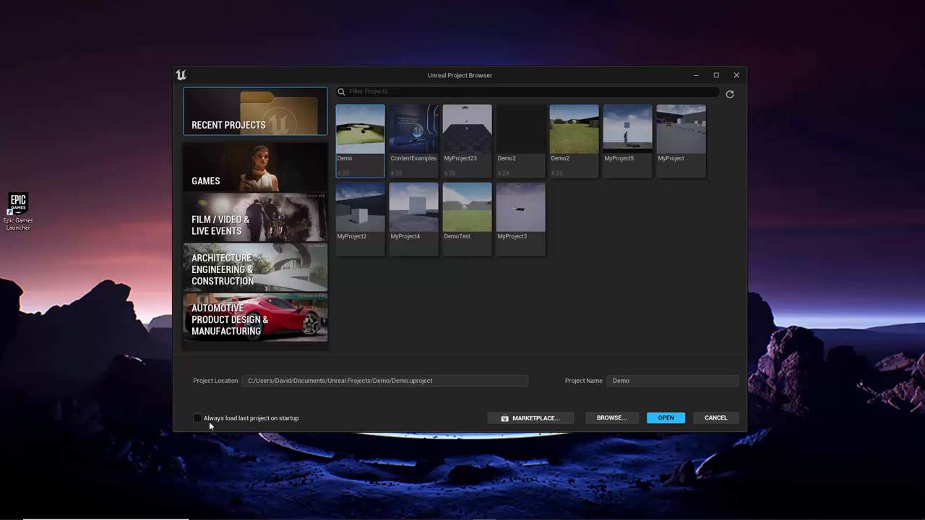
mouse_move(293, 430)
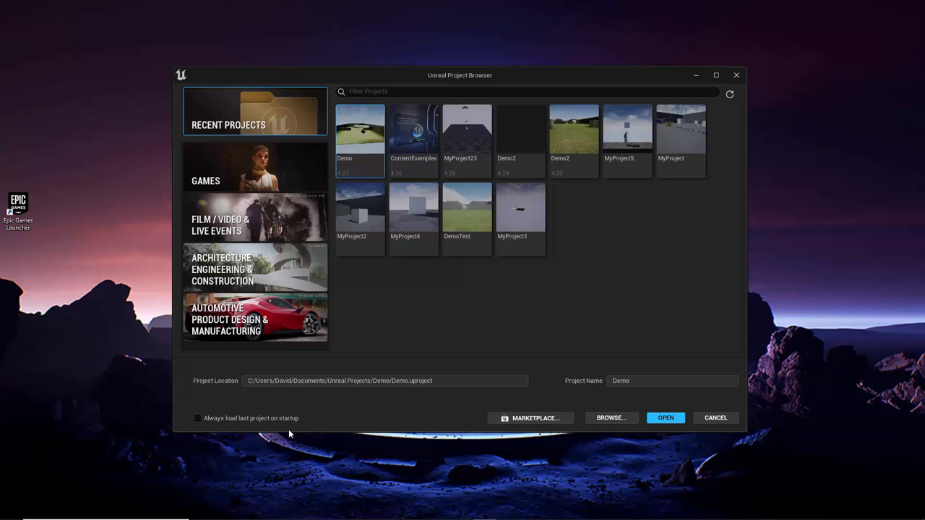
mouse_move(337, 325)
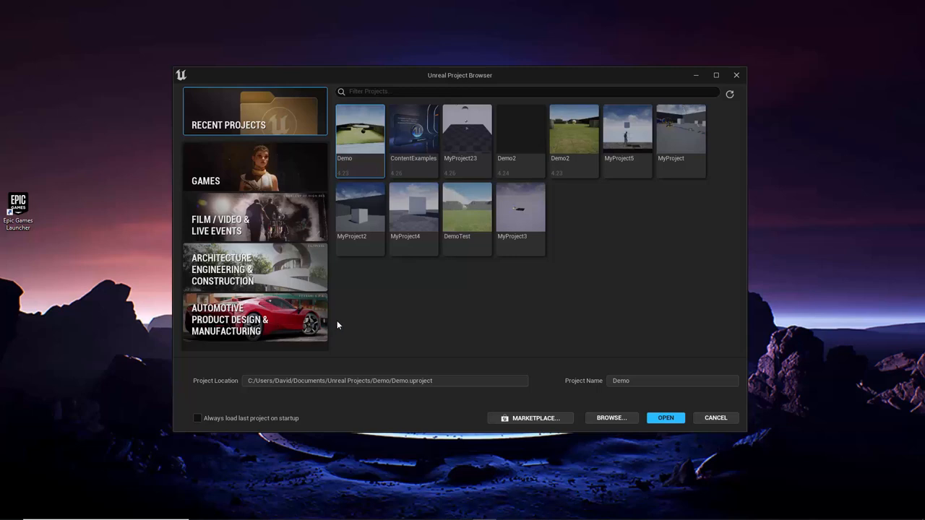
mouse_move(331, 211)
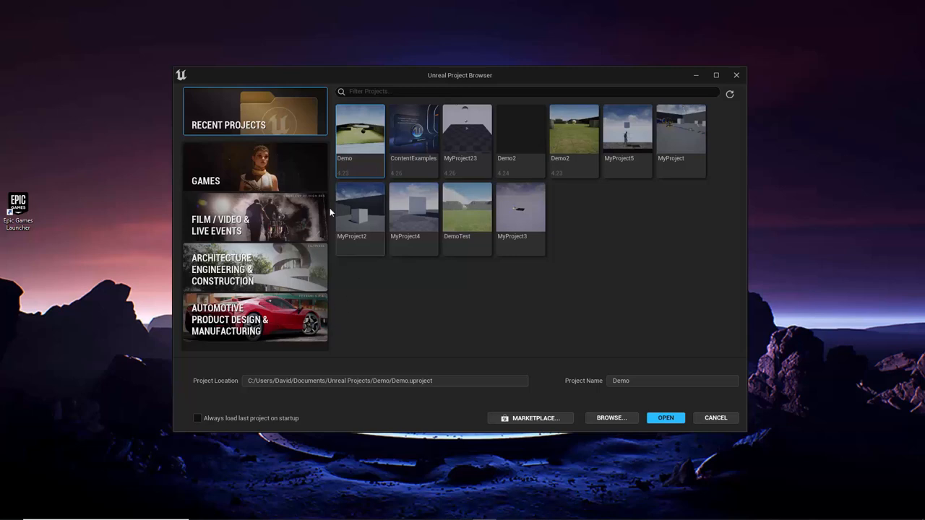
mouse_move(247, 179)
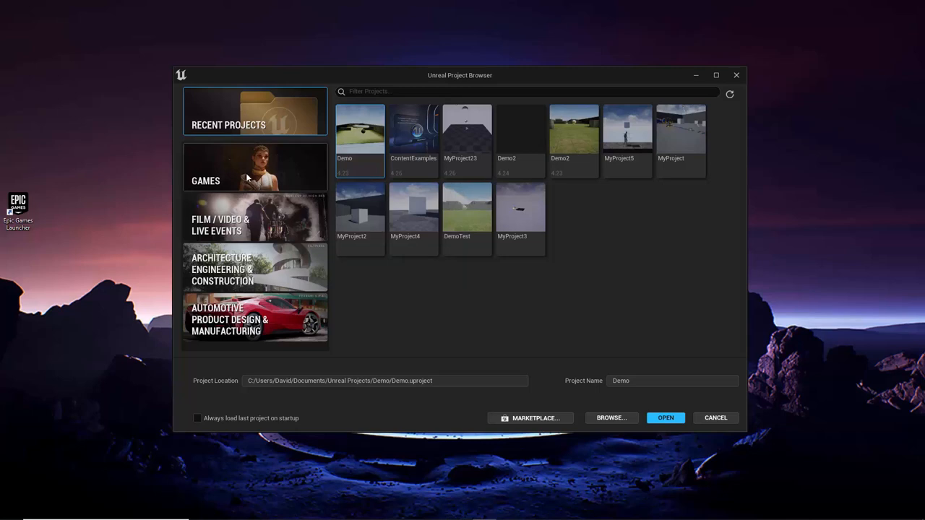
- Switch the Project Browser to the Games category to list new-project templates
left_click(254, 167)
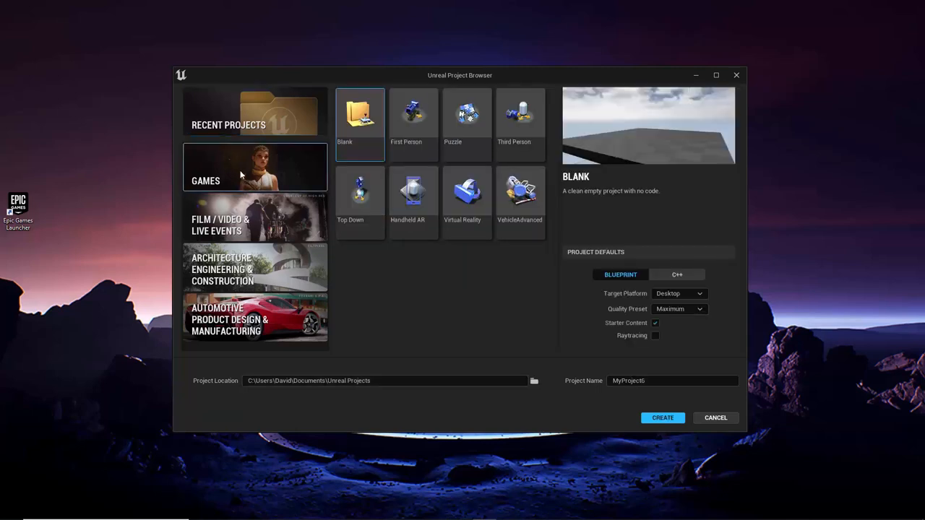
mouse_move(365, 279)
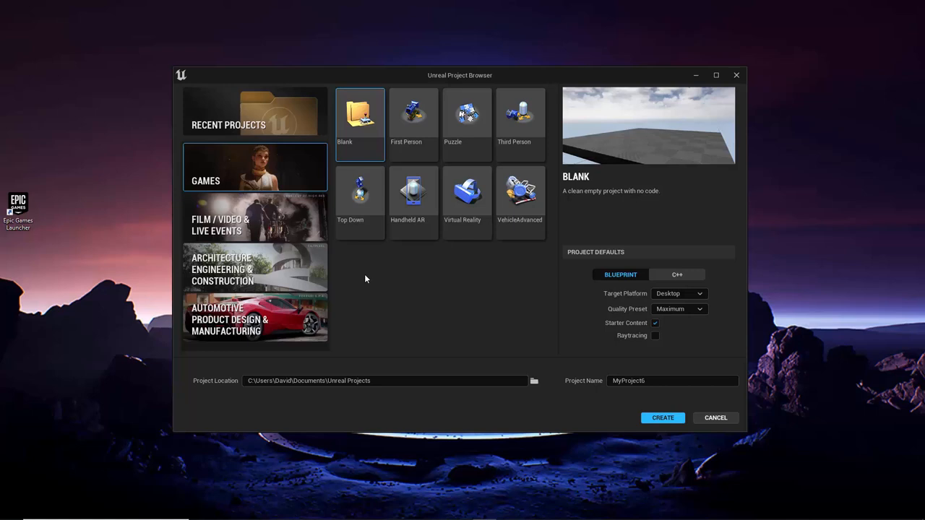
mouse_move(335, 240)
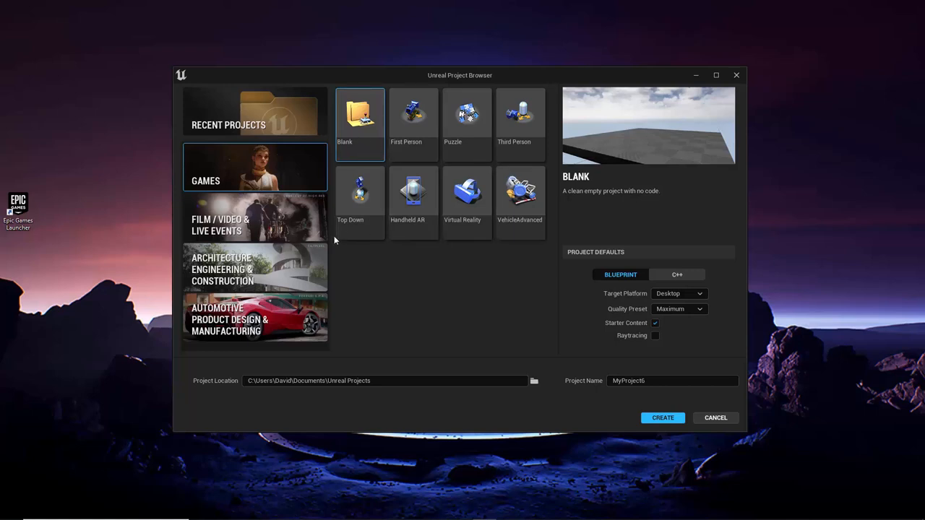
mouse_move(439, 279)
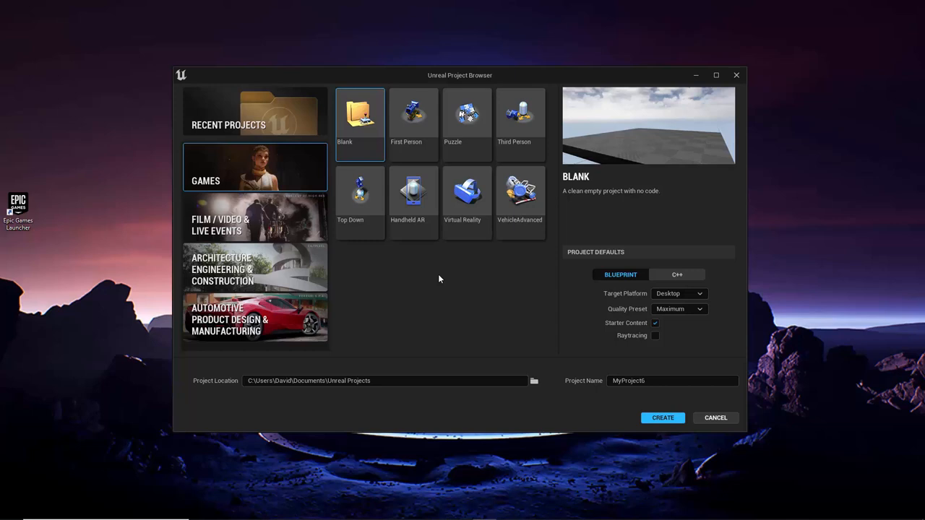
mouse_move(432, 188)
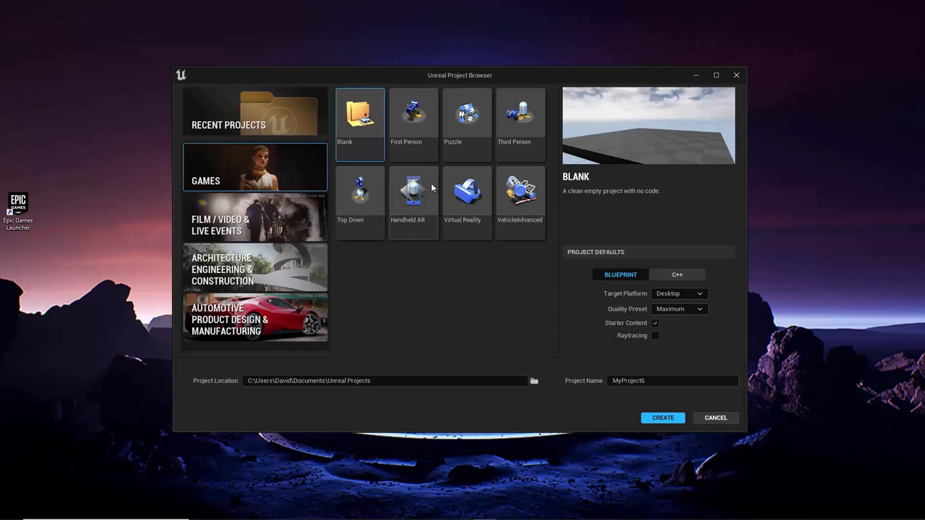
- Preview the First Person template, then select the VehicleAdvanced template
left_click(412, 116)
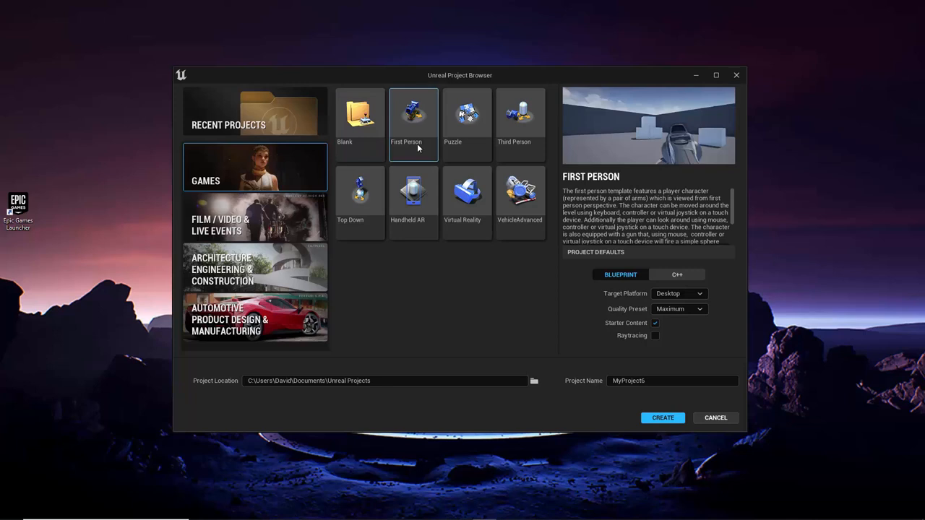
mouse_move(428, 270)
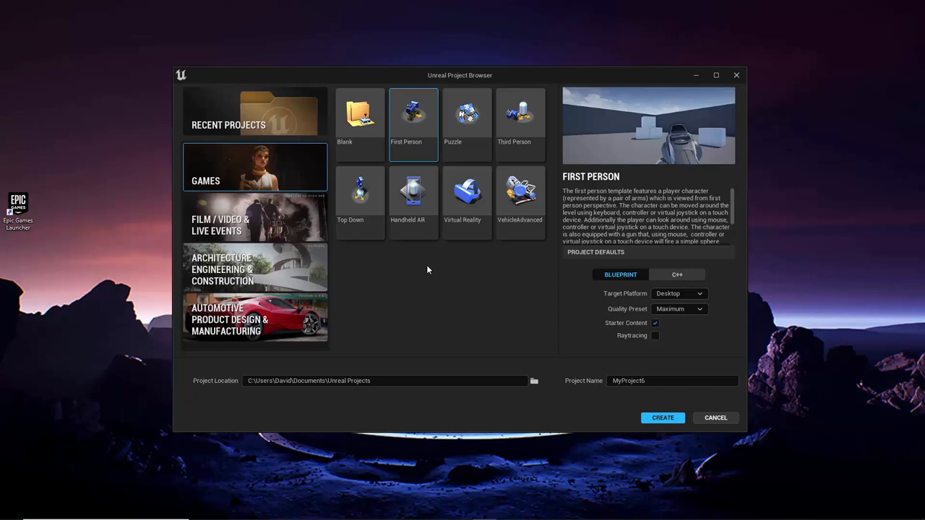
mouse_move(475, 264)
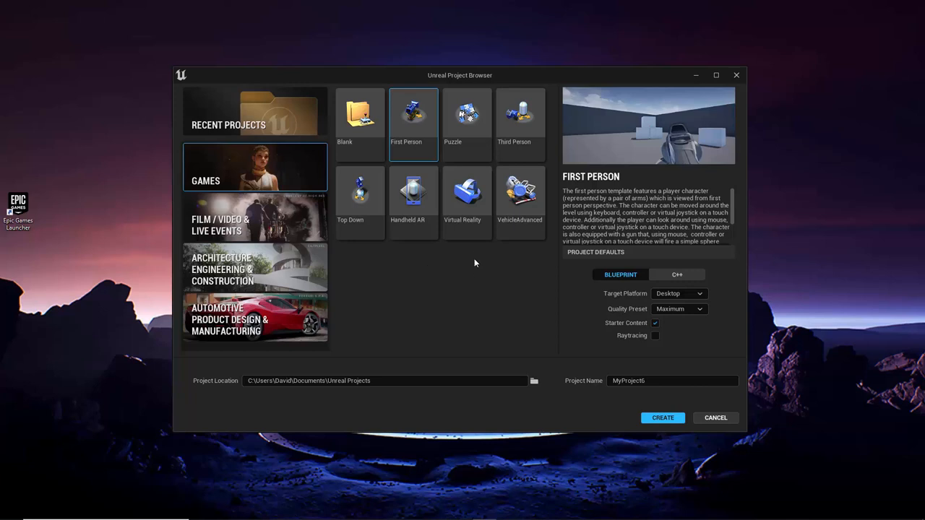
left_click(520, 192)
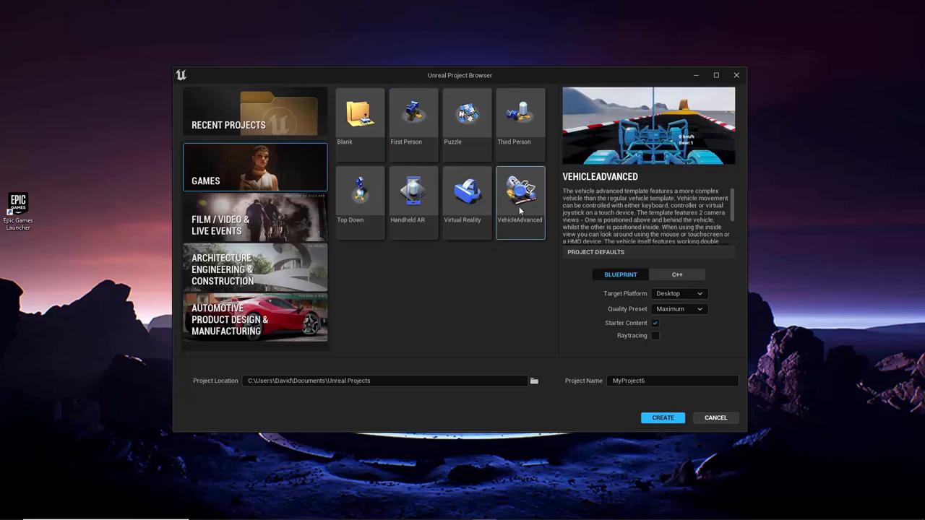
mouse_move(455, 288)
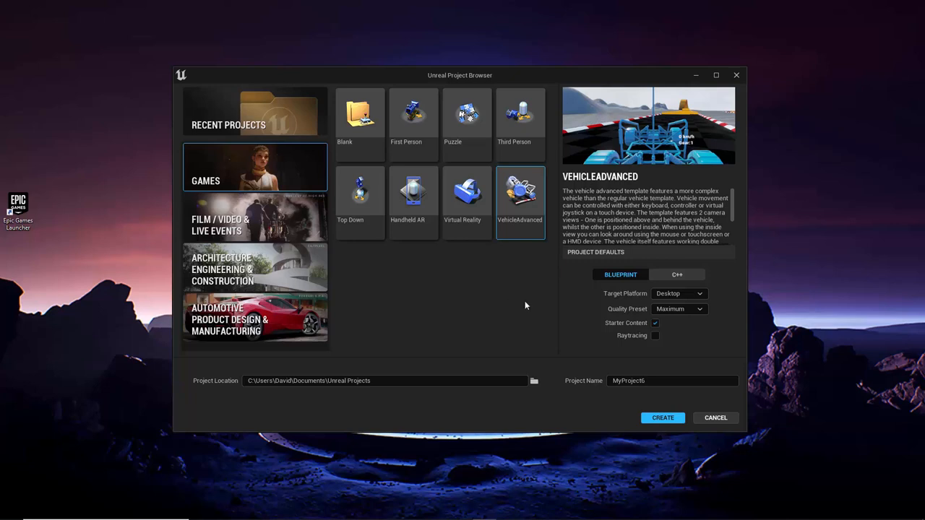
mouse_move(571, 321)
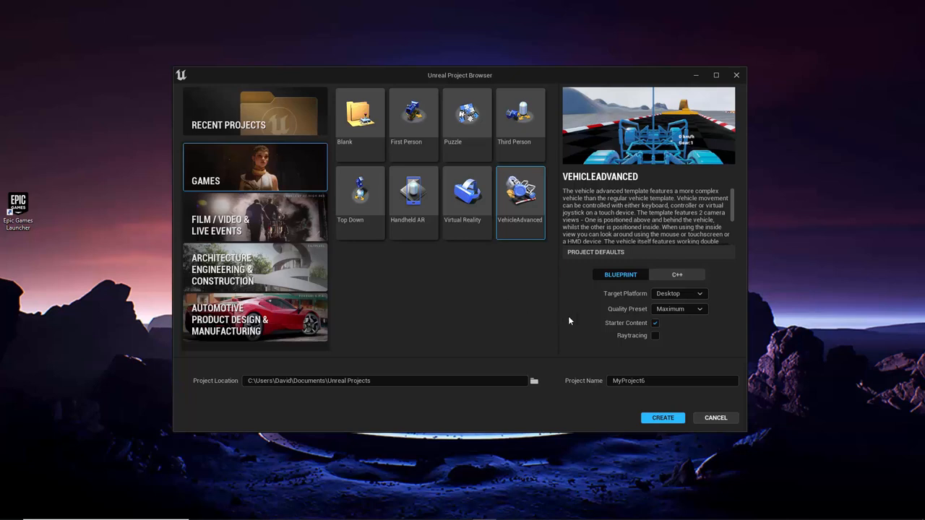
mouse_move(621, 274)
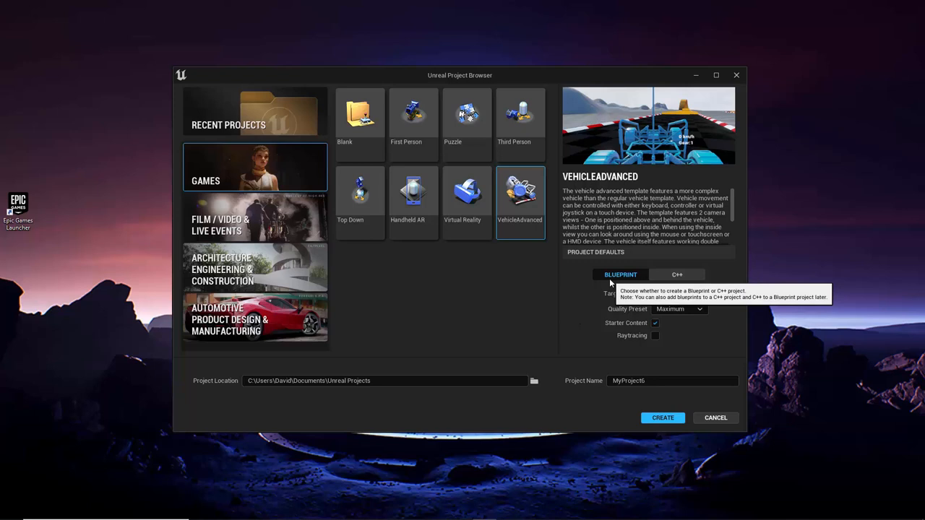
mouse_move(569, 311)
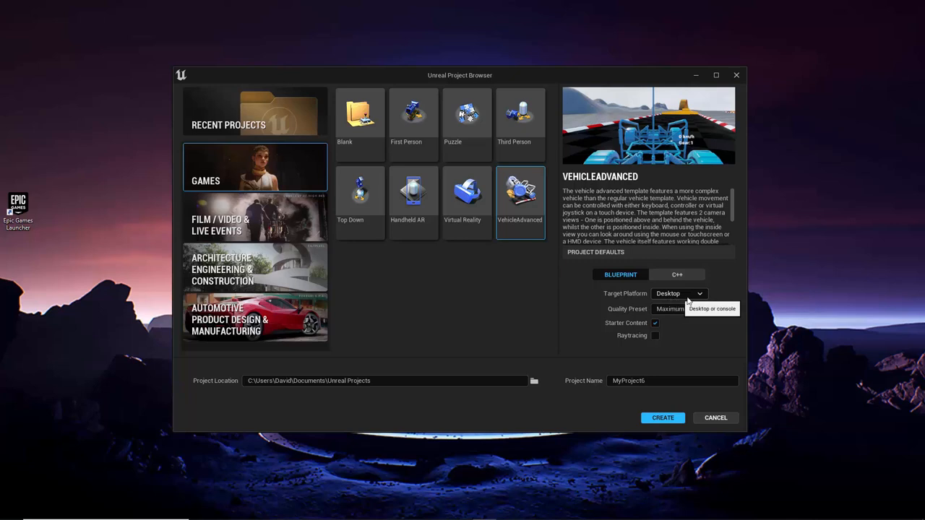
left_click(678, 294)
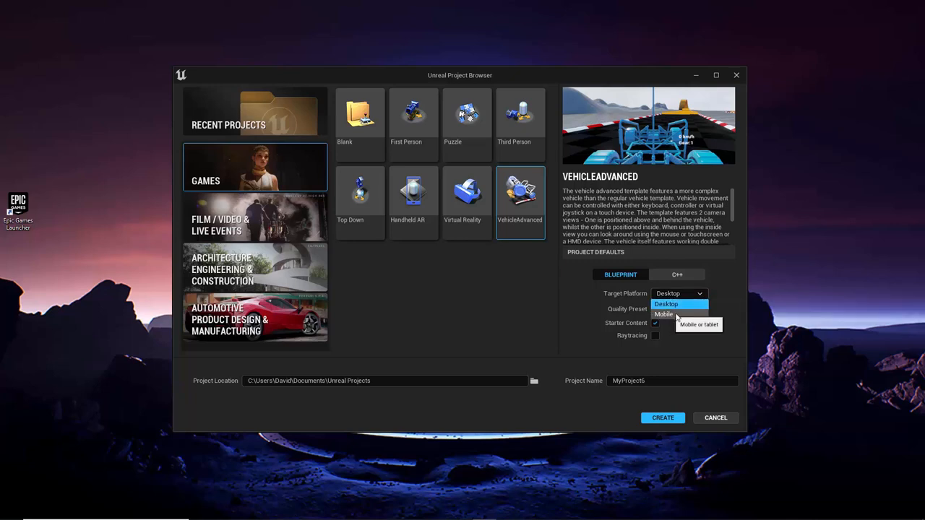
mouse_move(723, 295)
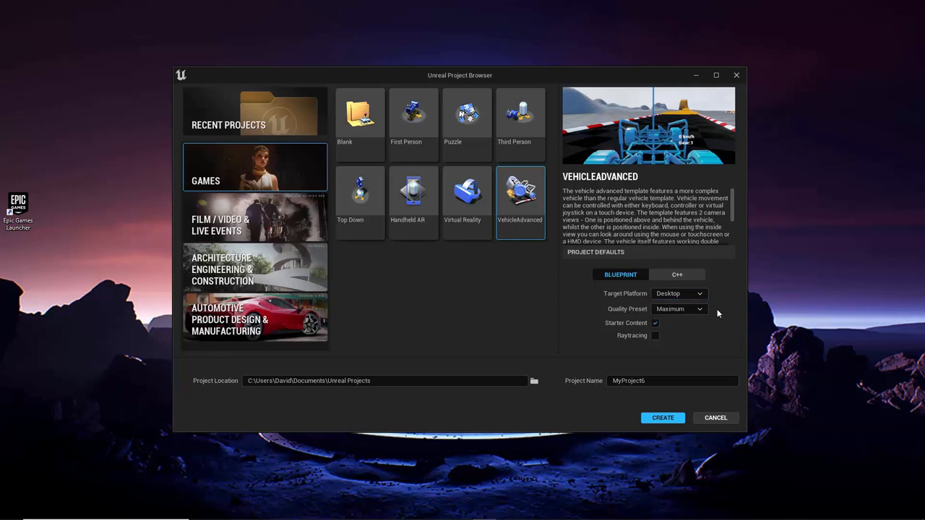
mouse_move(676, 311)
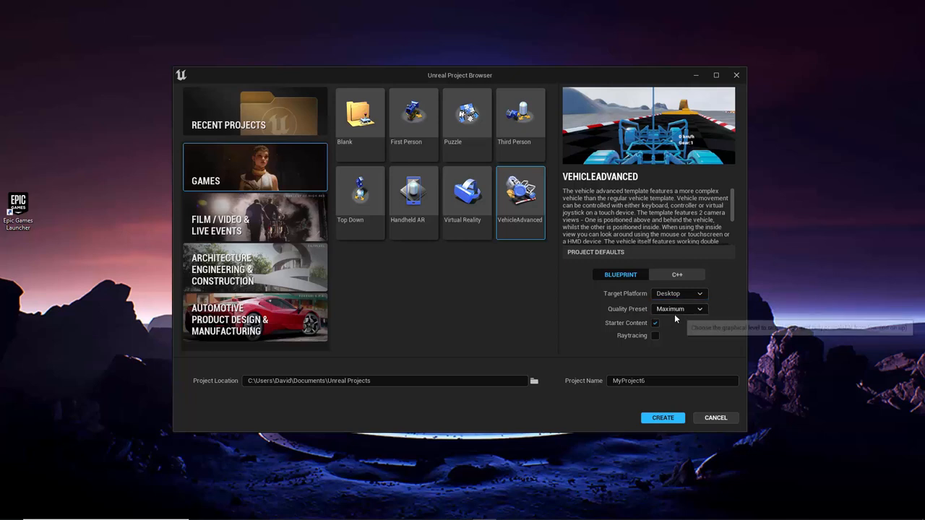
left_click(698, 309)
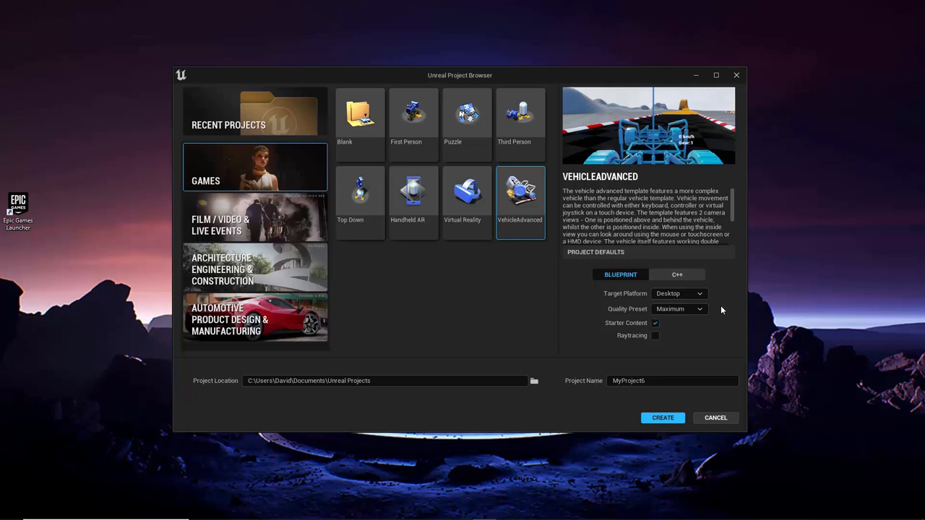
mouse_move(665, 338)
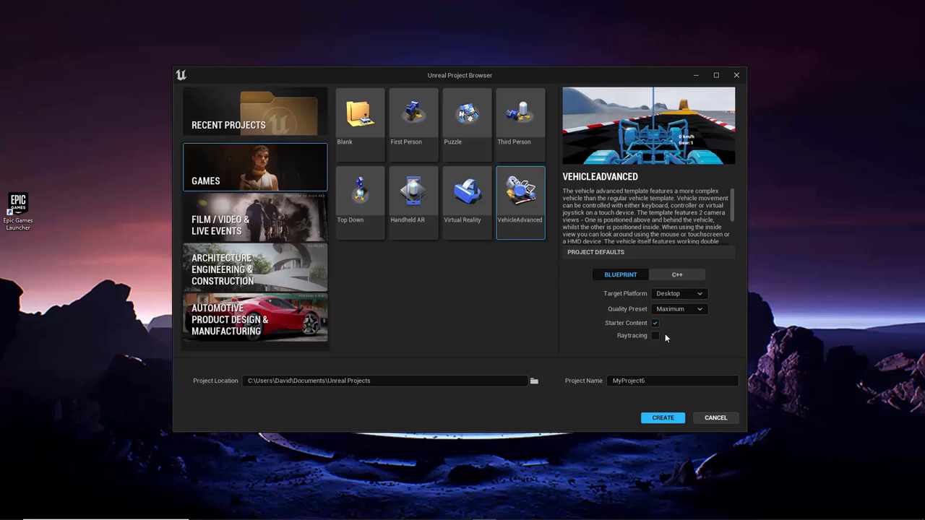
mouse_move(678, 334)
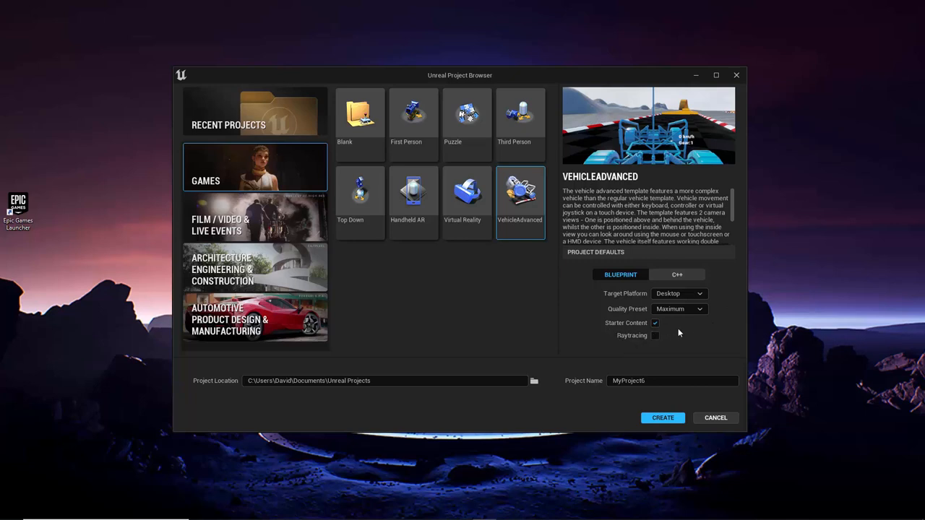
mouse_move(674, 347)
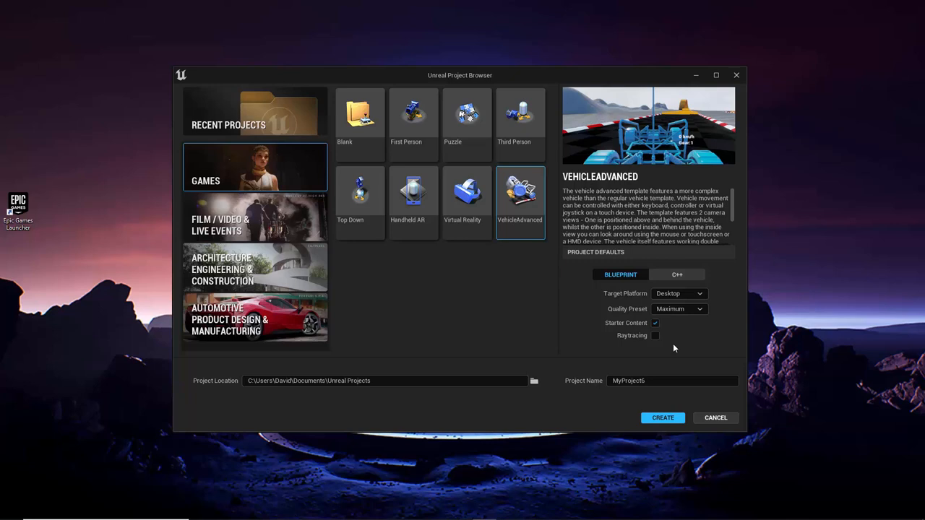
mouse_move(663, 346)
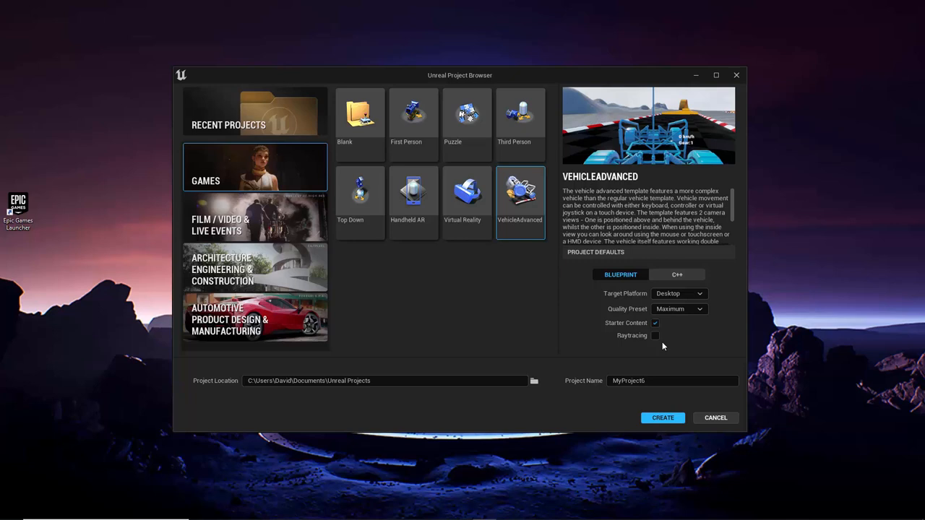
mouse_move(591, 351)
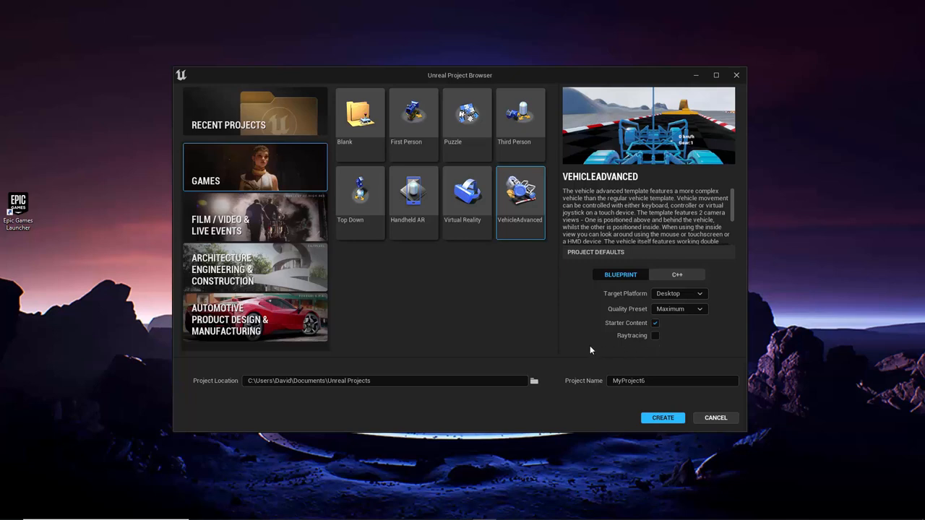
mouse_move(541, 346)
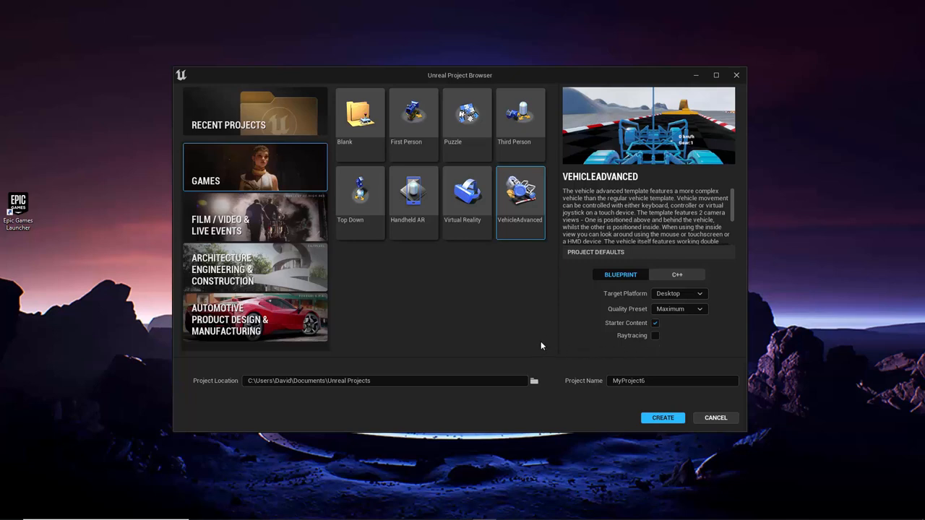
mouse_move(368, 391)
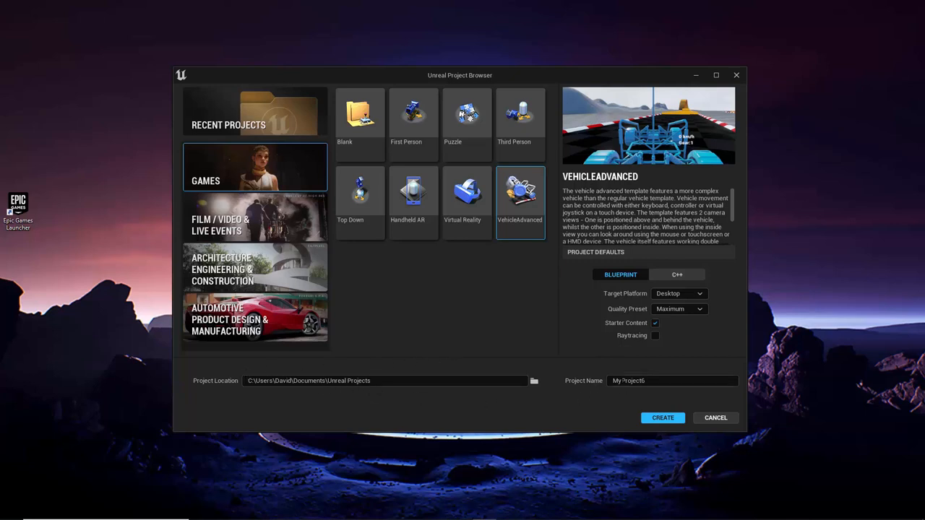
mouse_move(662, 418)
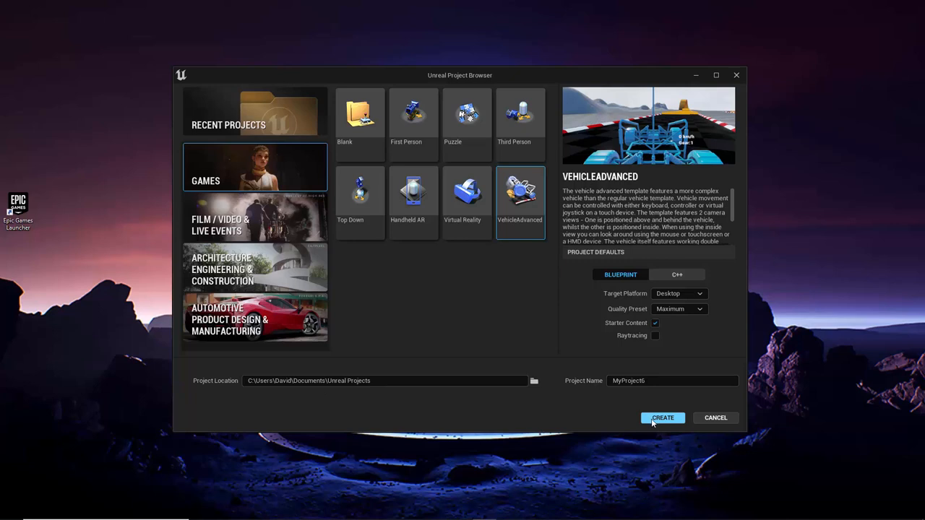
mouse_move(607, 412)
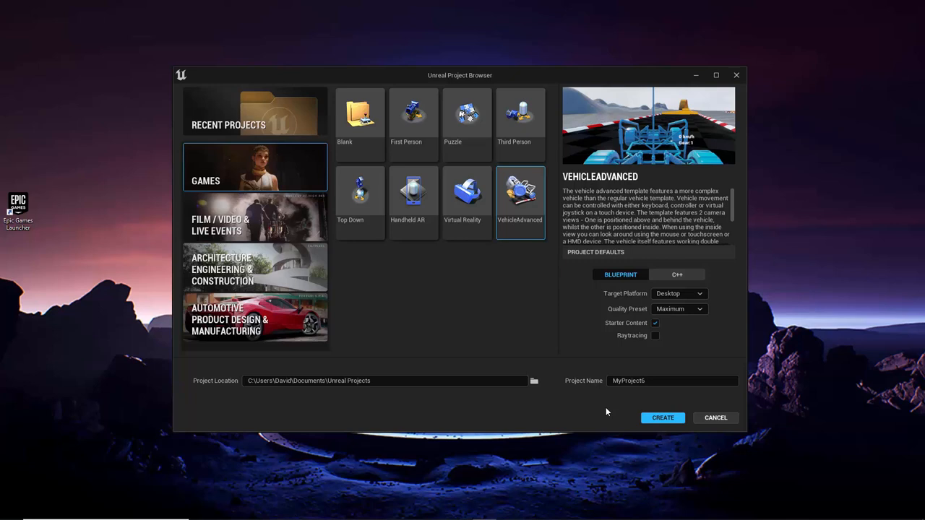
mouse_move(459, 302)
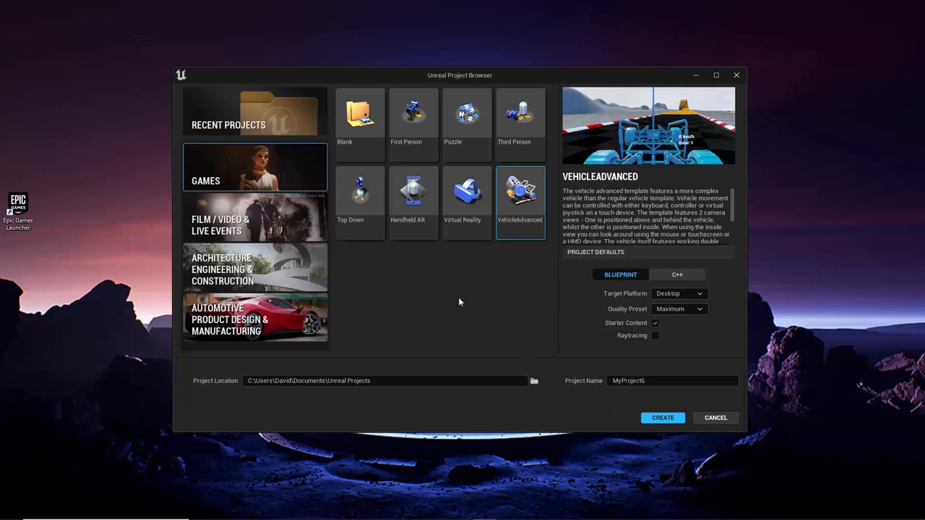
mouse_move(408, 251)
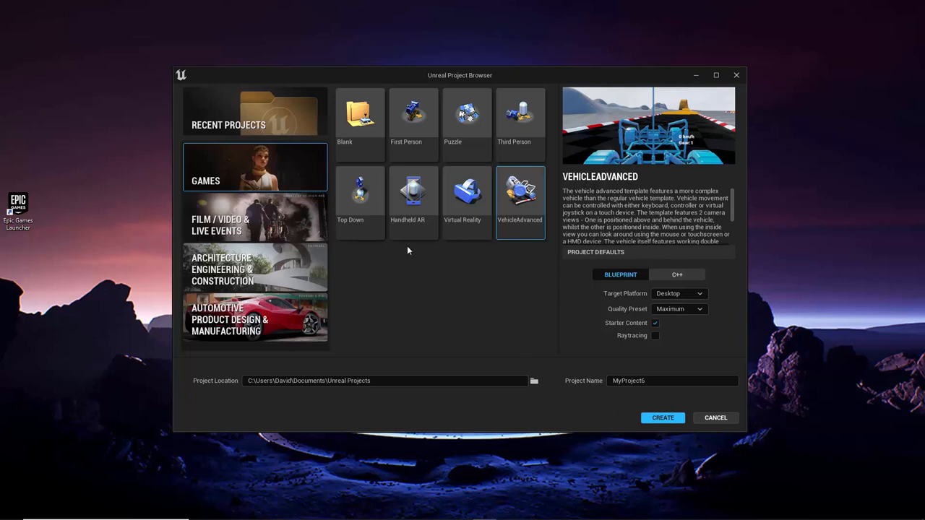
- Reselect the First Person template under Games
left_click(413, 116)
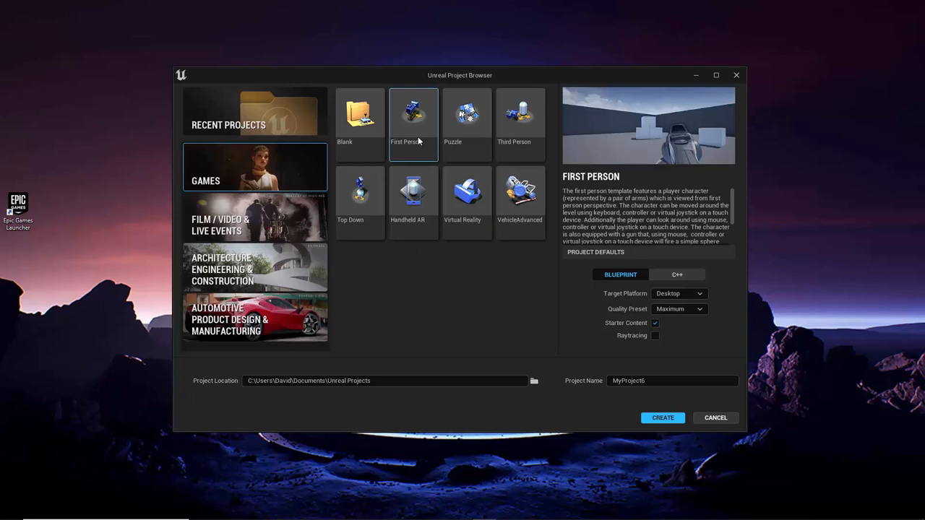
mouse_move(530, 287)
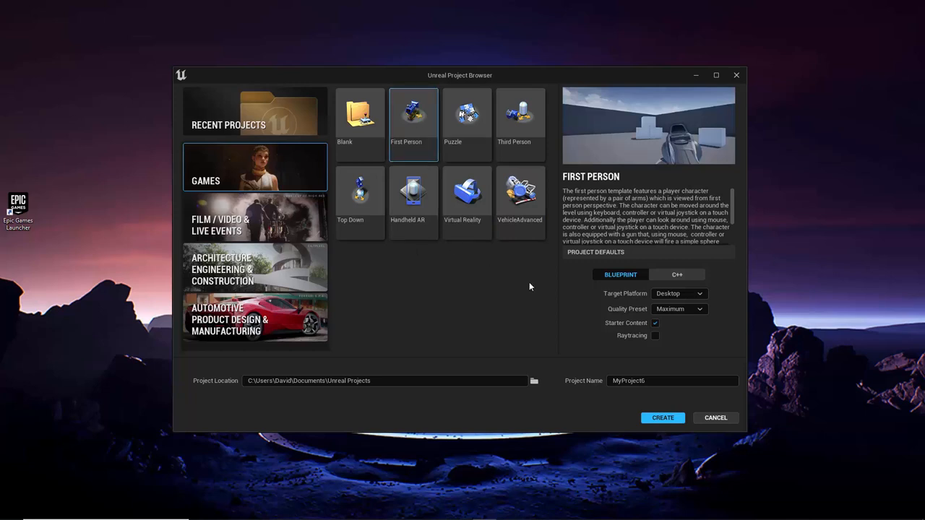
mouse_move(691, 303)
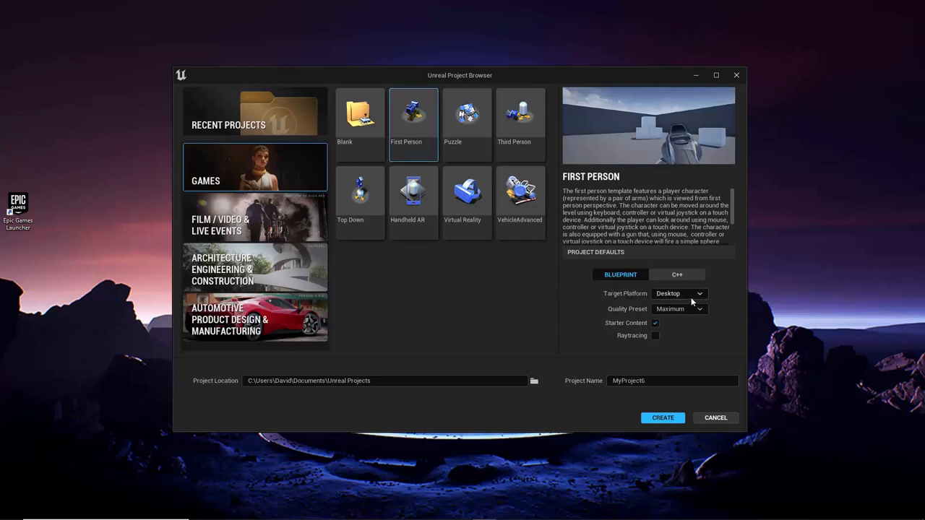
mouse_move(655, 323)
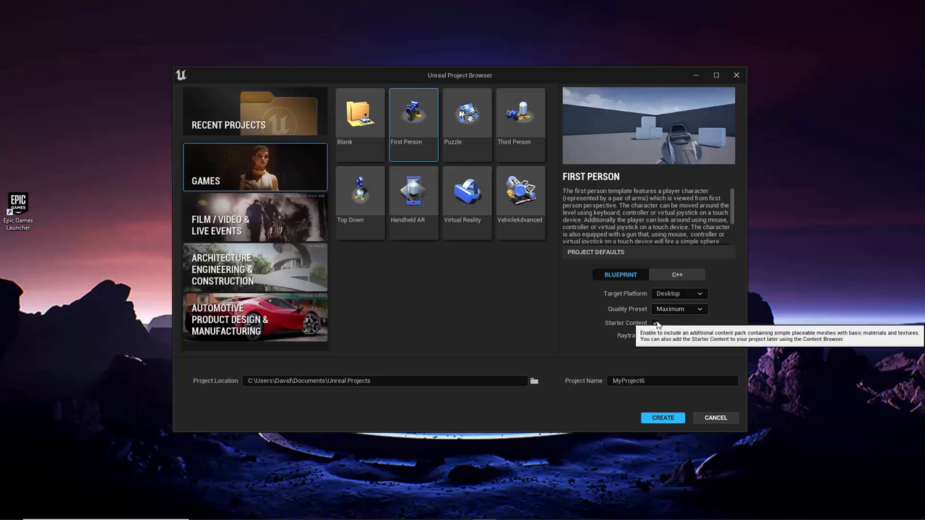
mouse_move(668, 353)
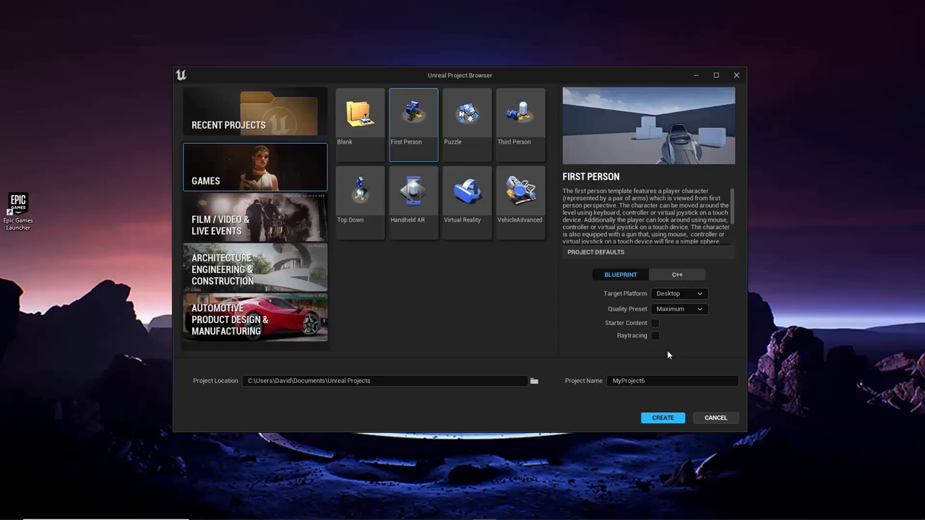
mouse_move(277, 376)
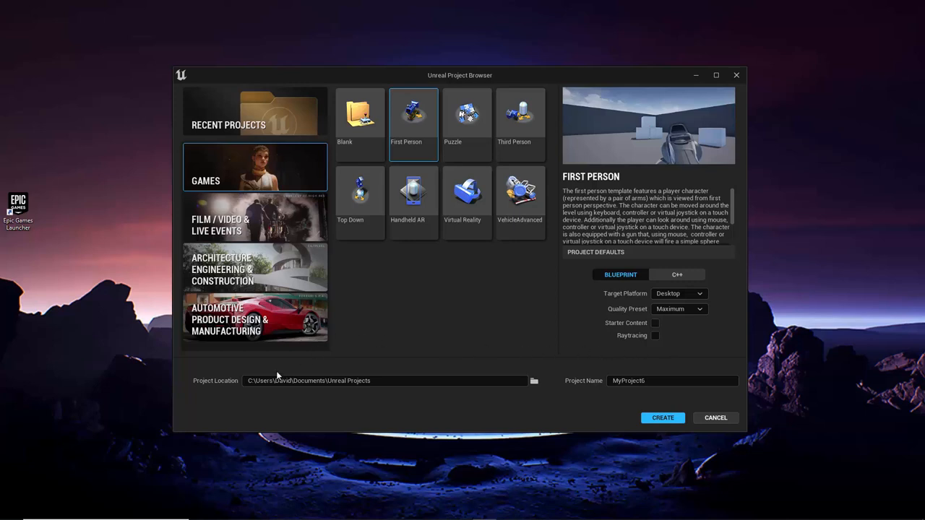
mouse_move(552, 413)
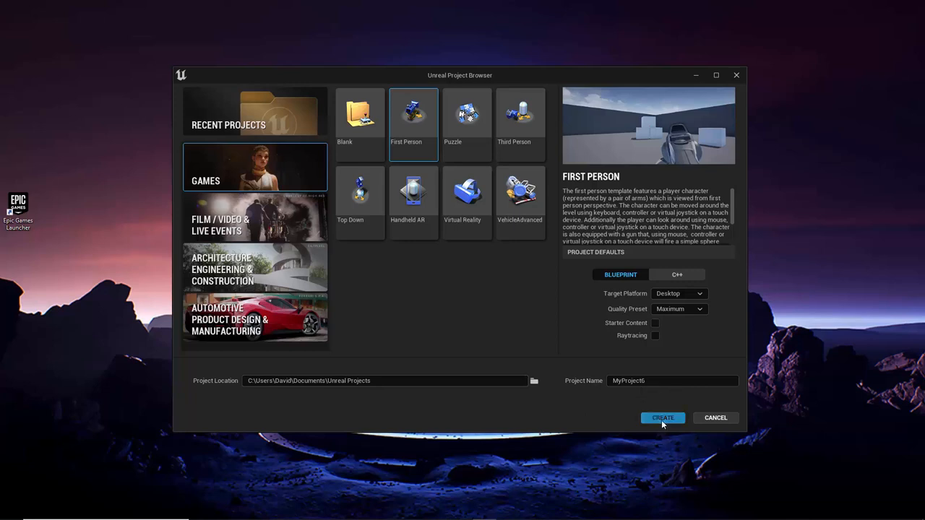
- Create the First Person project and open FirstPersonExampleMap in Unreal Editor
left_click(663, 418)
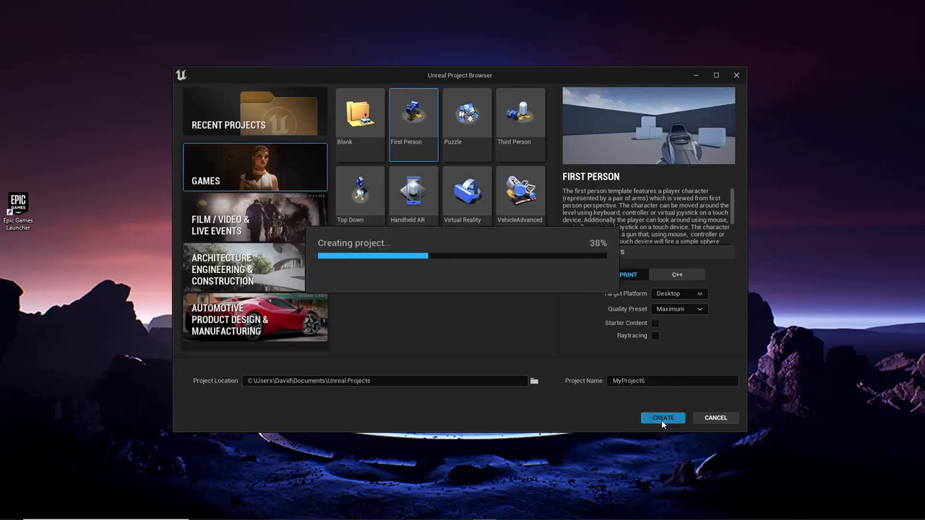
left_click(662, 418)
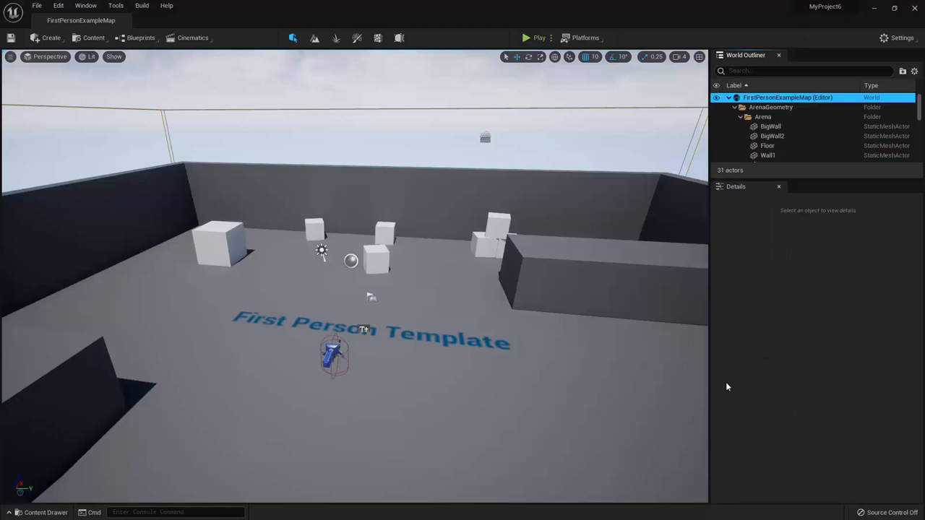
mouse_move(425, 293)
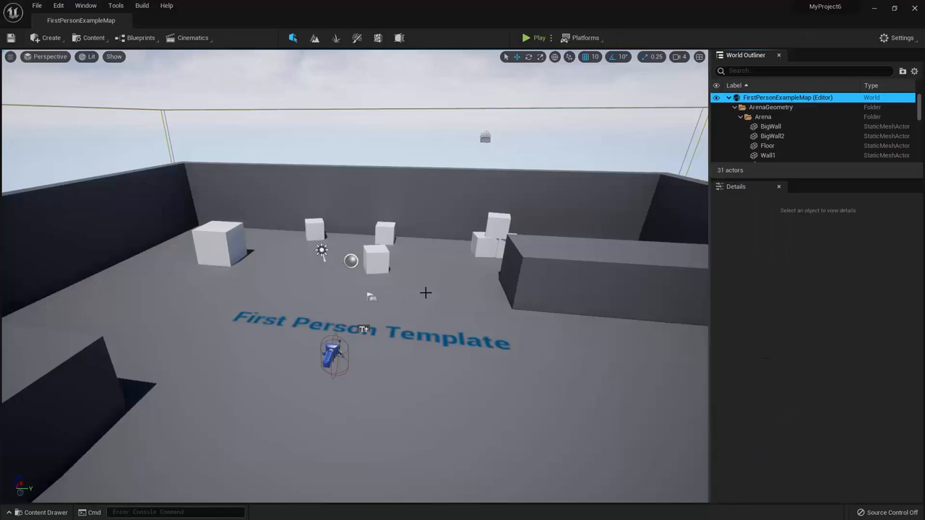
mouse_move(450, 295)
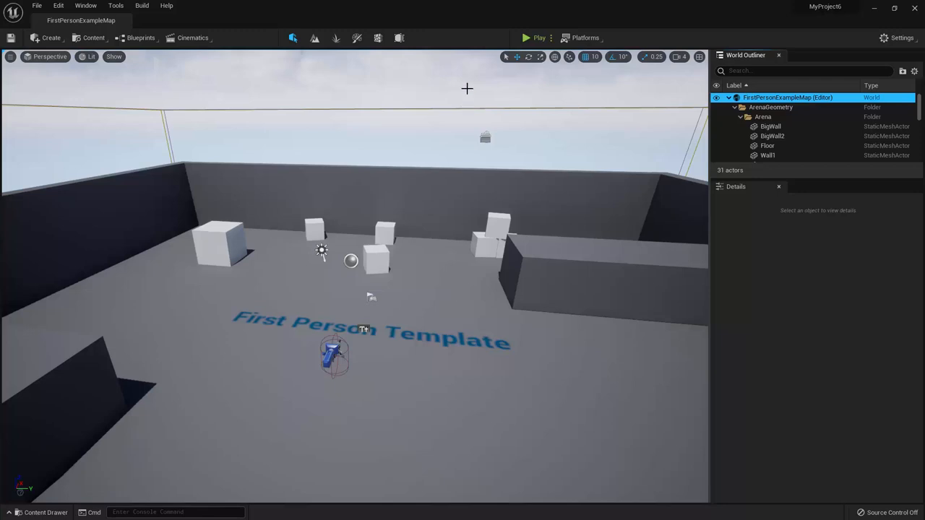
mouse_move(528, 38)
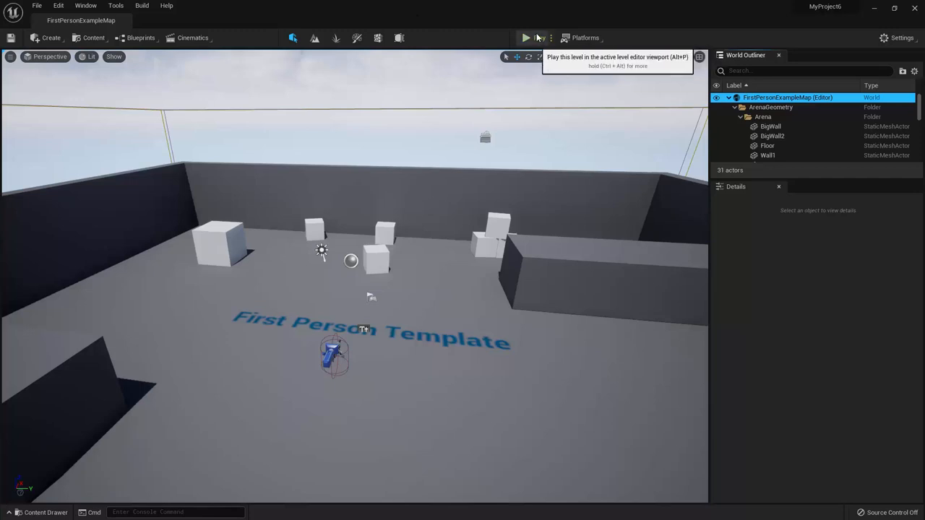
- Play FirstPersonExampleMap in the editor viewport and request fullscreen with F11
left_click(526, 38)
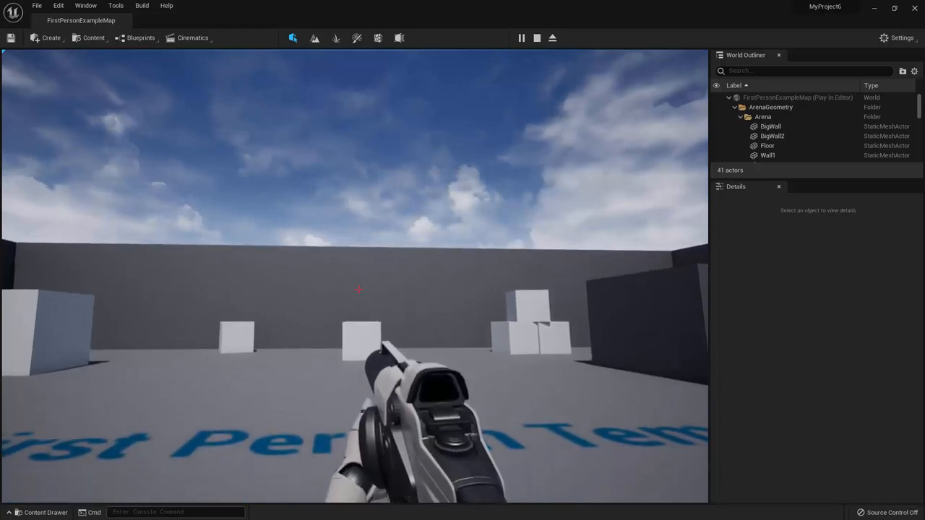
key("F11")
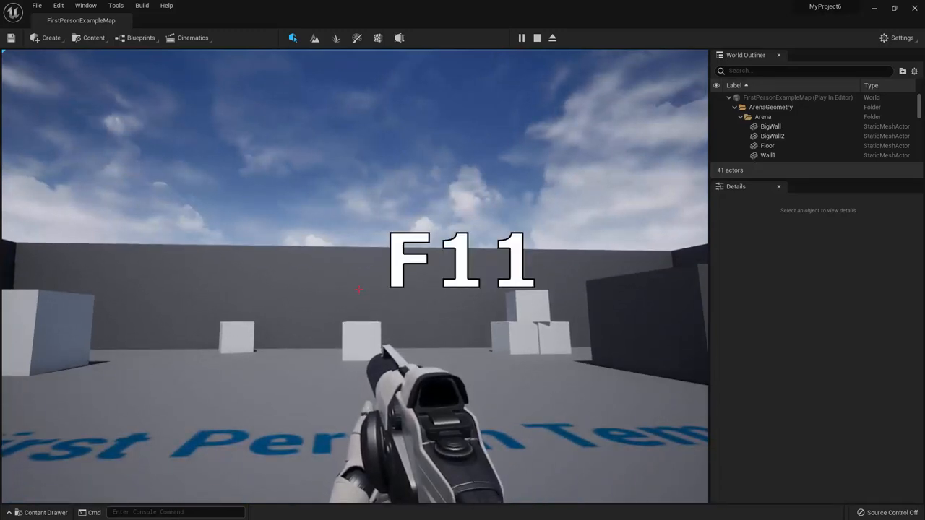
- Walk around the first-person arena in fullscreen, then leave fullscreen with F11
key("F11")
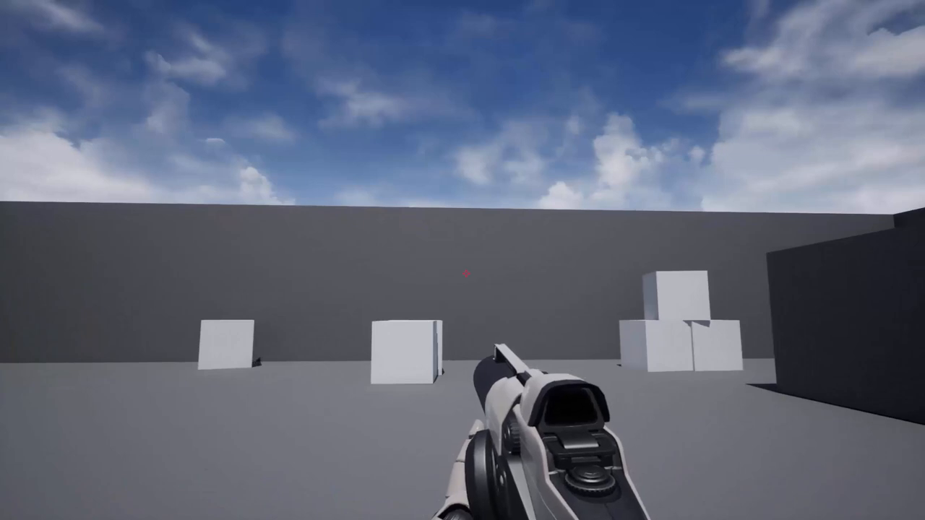
mouse_move(463, 260)
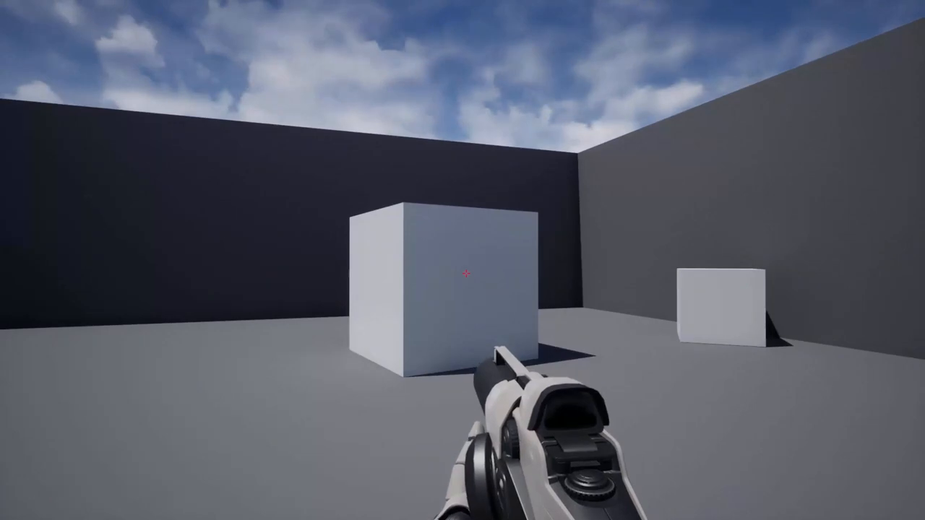
mouse_move(462, 274)
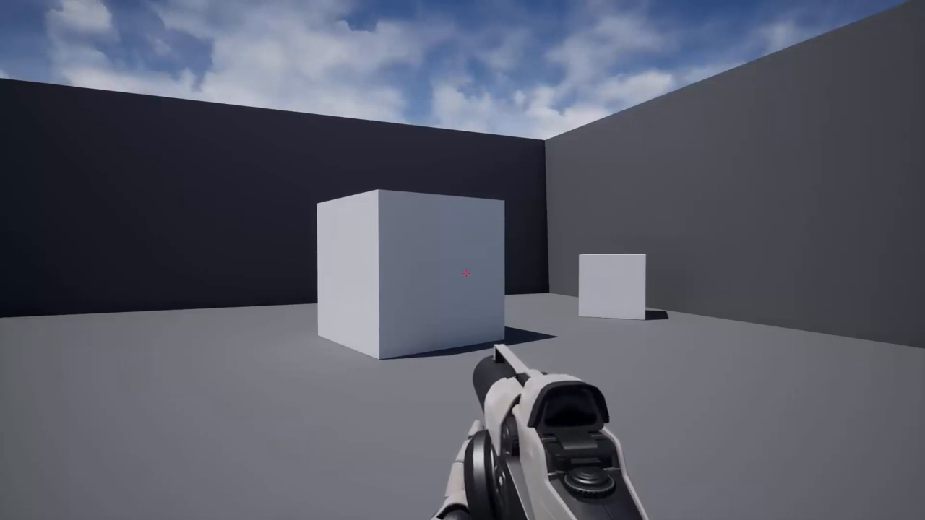
key("F11")
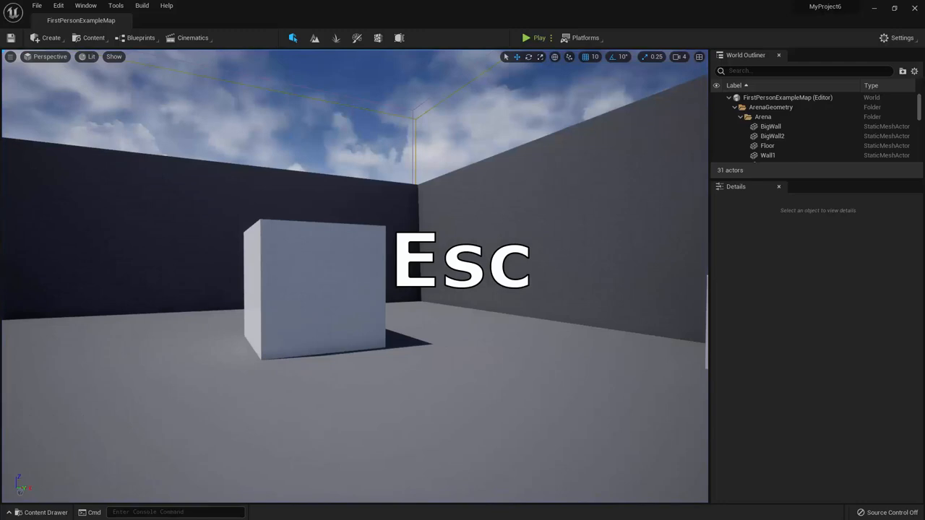
- Stop the play session with Esc and choose File > New Project
key("Escape")
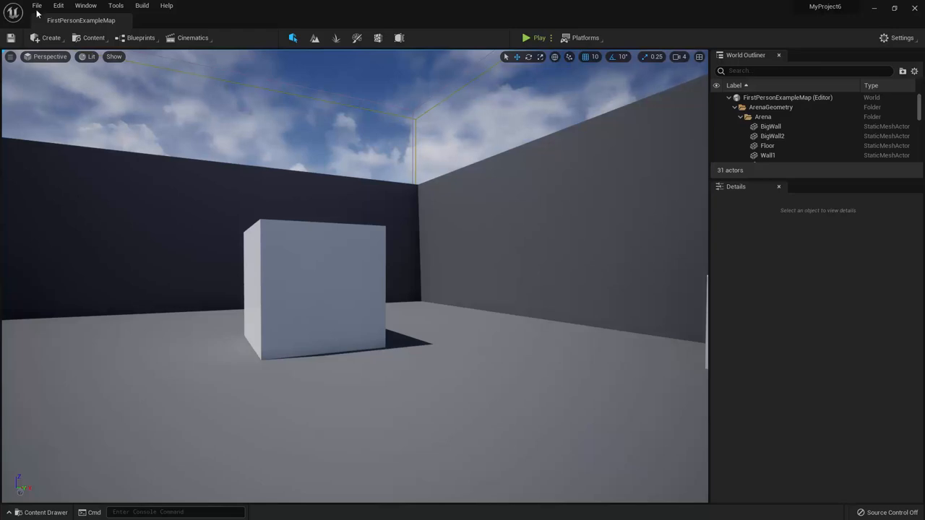
left_click(37, 5)
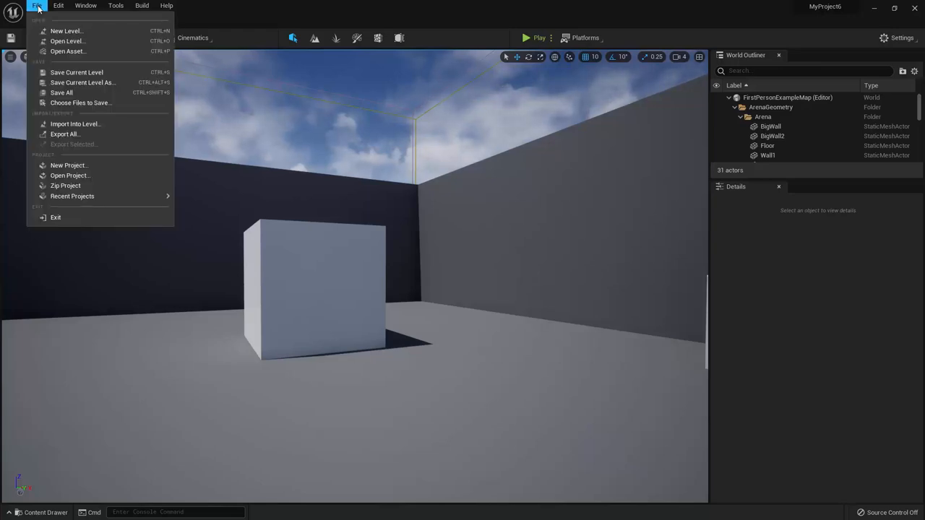
mouse_move(68, 165)
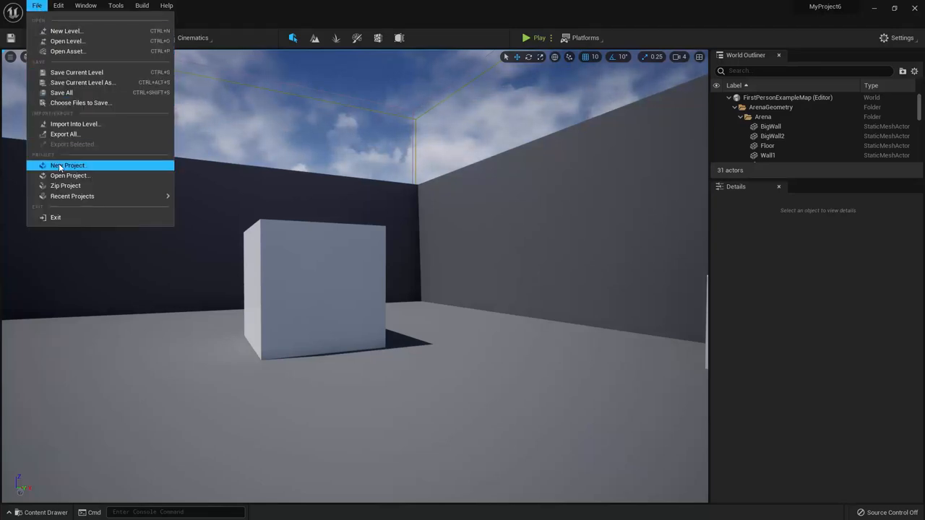
left_click(67, 165)
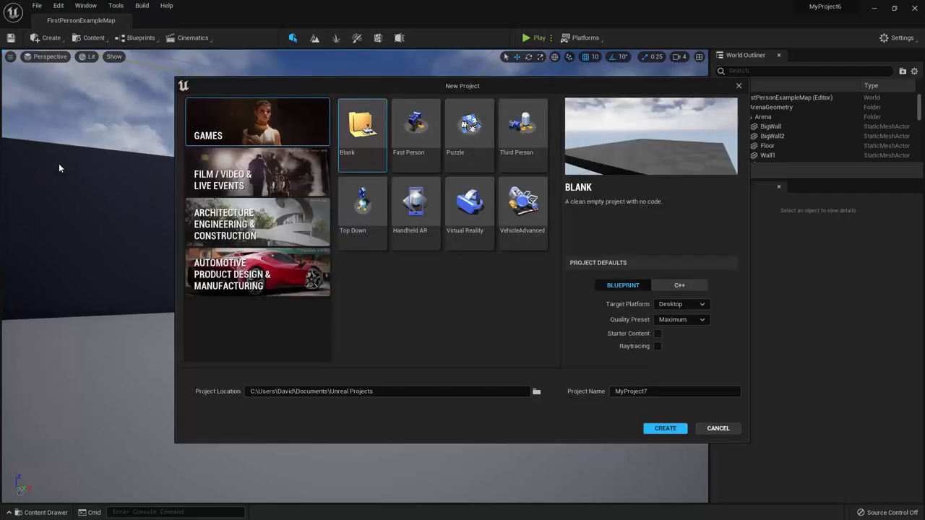